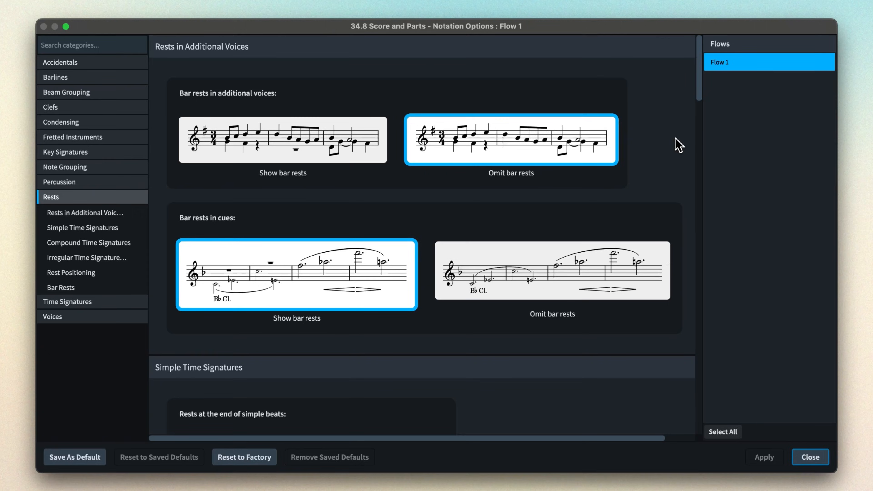
# Step: Review the Note Grouping, Accidentals and Percussion categories of the Flow 1 Notation Options
pyautogui.scroll(-3)
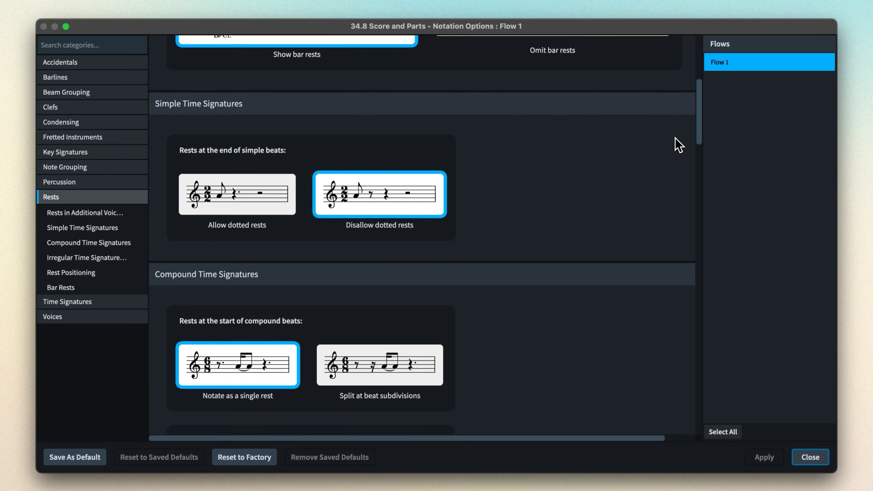
pyautogui.click(65, 166)
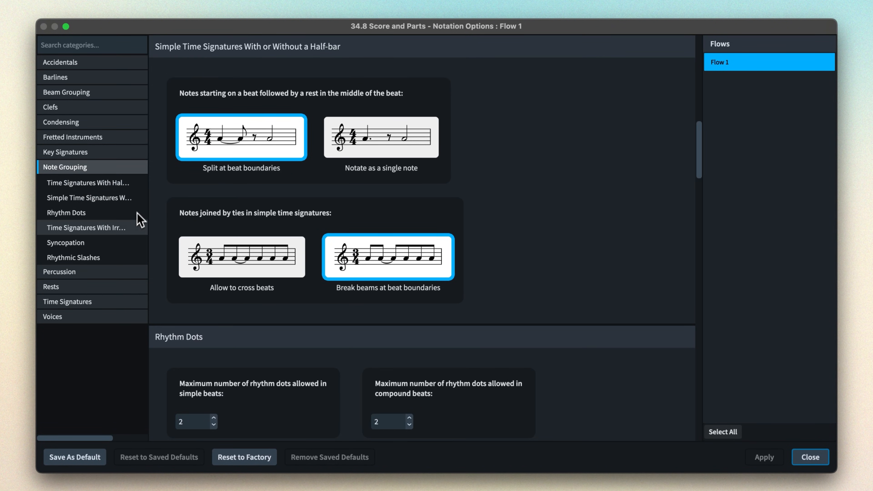
pyautogui.click(60, 62)
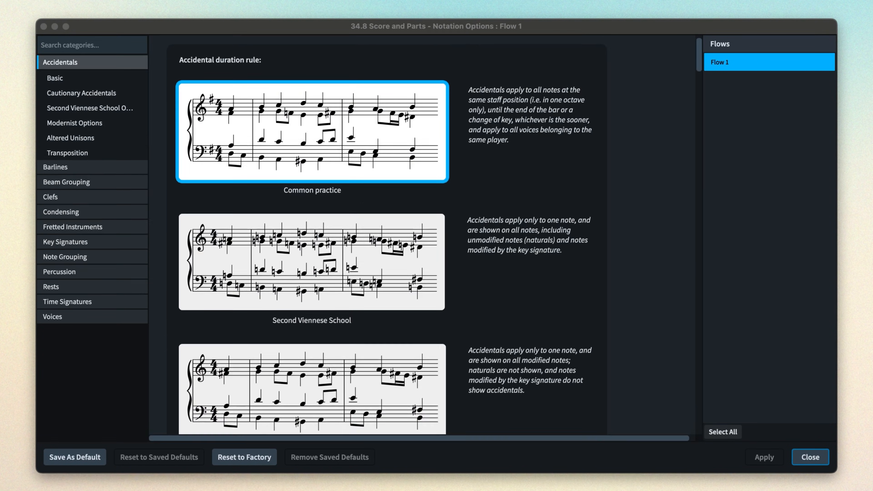
pyautogui.click(59, 271)
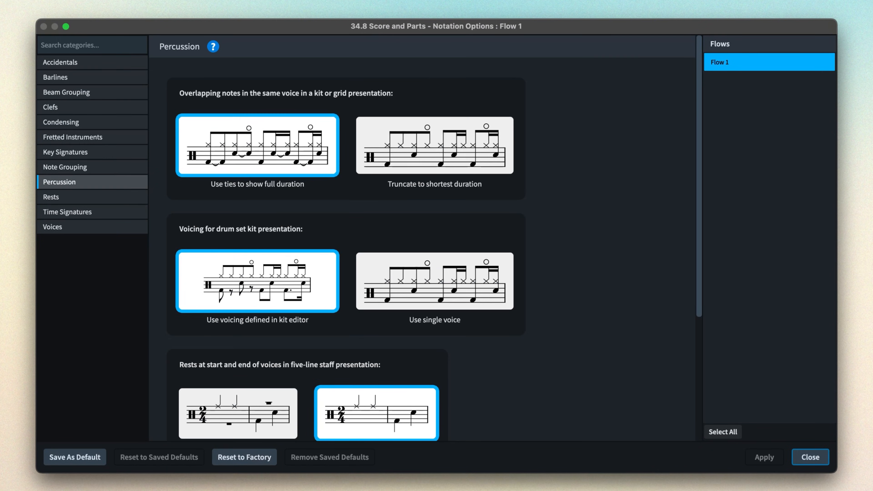
pyautogui.scroll(-3)
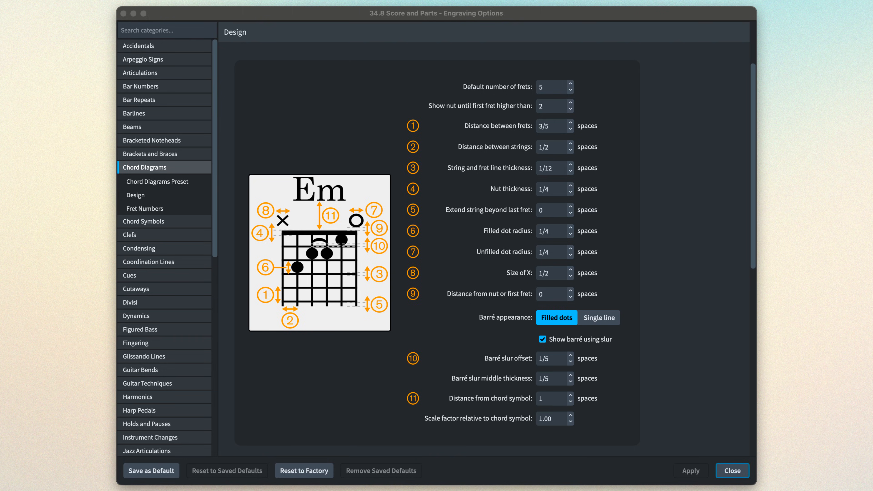
# Step: Browse the Time Signatures and Slurs engraving options, then leave the dialog for Playback Options
pyautogui.click(117, 423)
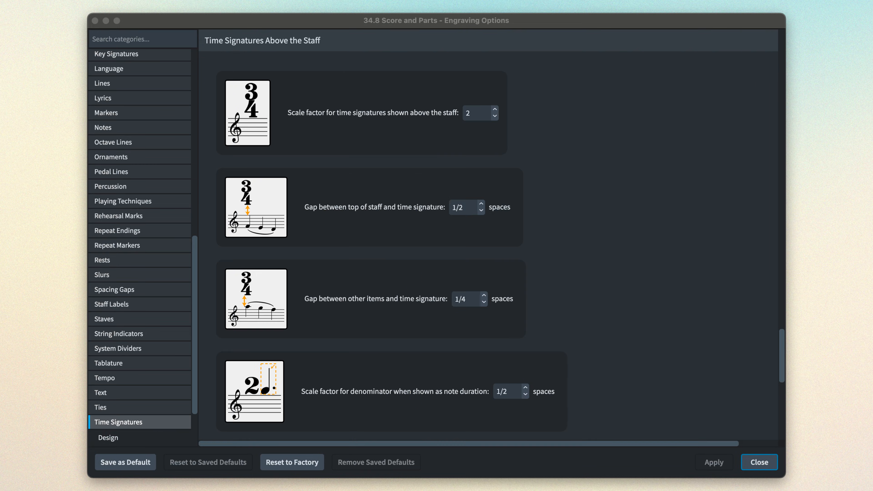
pyautogui.click(102, 274)
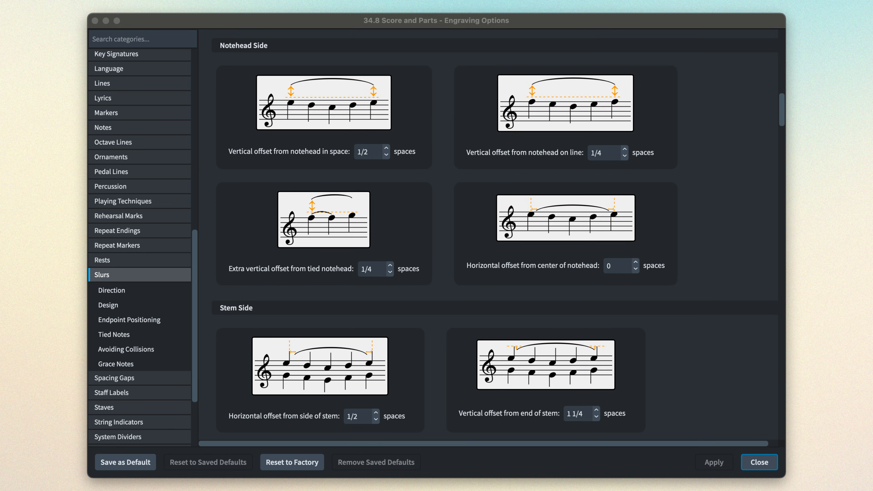
pyautogui.click(758, 462)
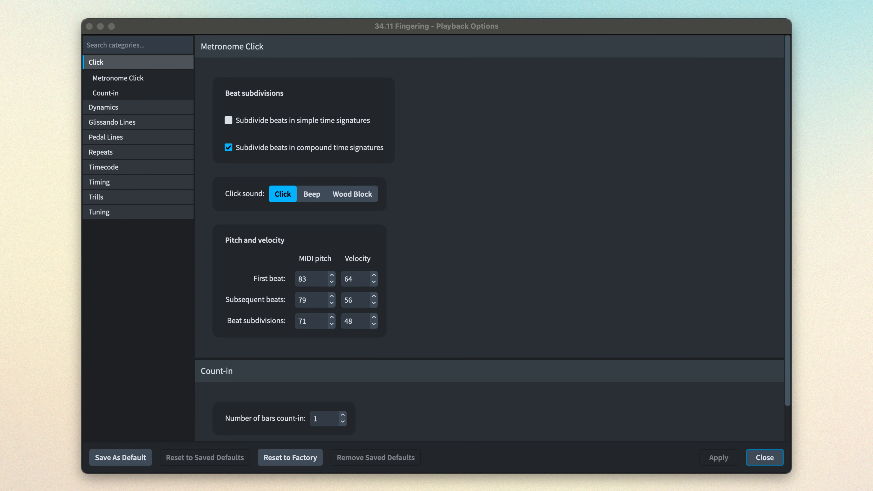
# Step: Review the Dynamics, Note Dynamics, Humanize and Timing playback options
pyautogui.click(104, 107)
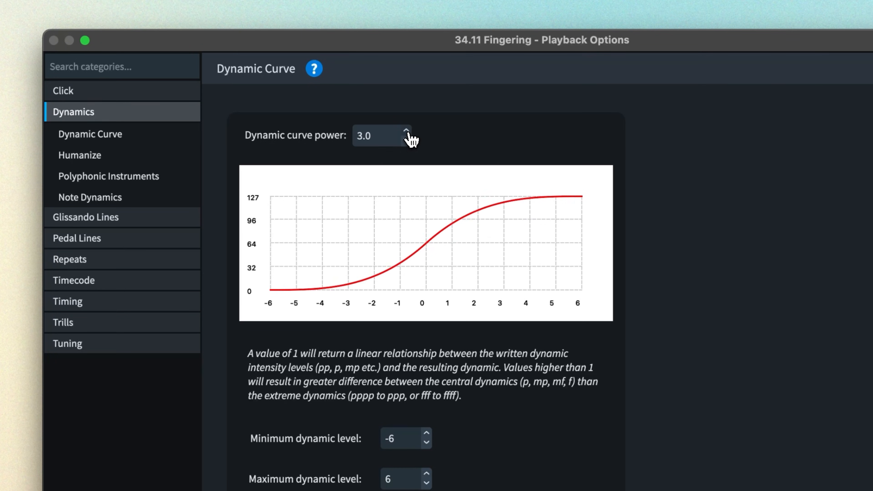
pyautogui.click(90, 197)
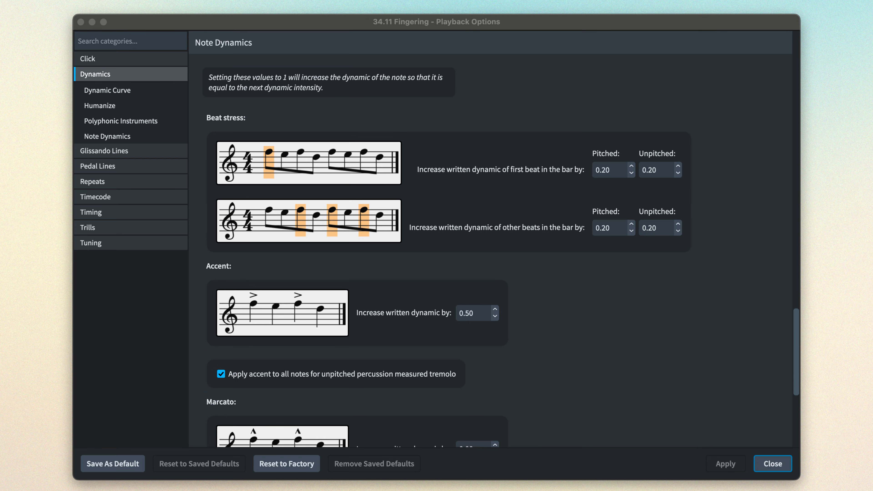
pyautogui.click(100, 106)
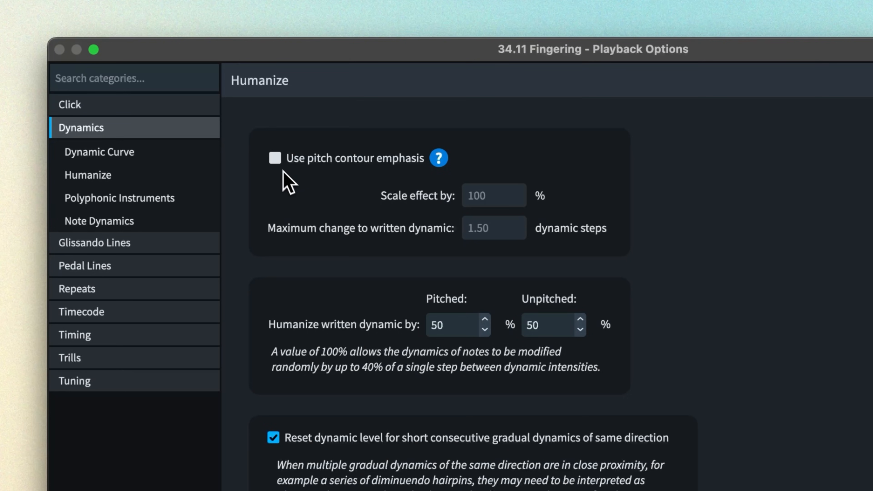
pyautogui.click(119, 198)
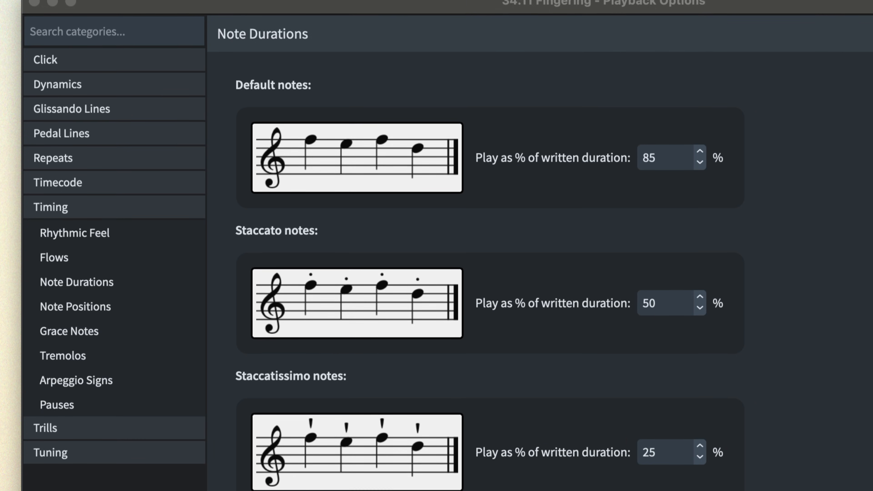
# Step: Keep the straight rhythmic feel in Timing and show the Pedal Lines playback options
pyautogui.scroll(-3)
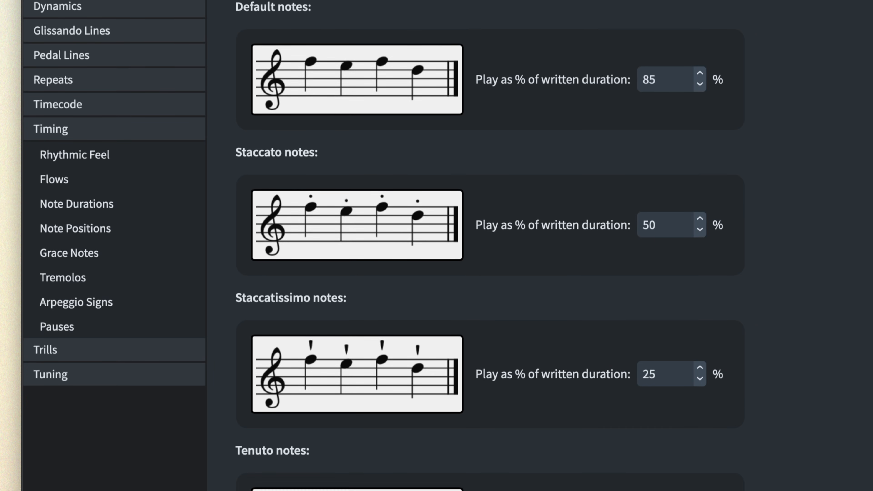
pyautogui.scroll(-3)
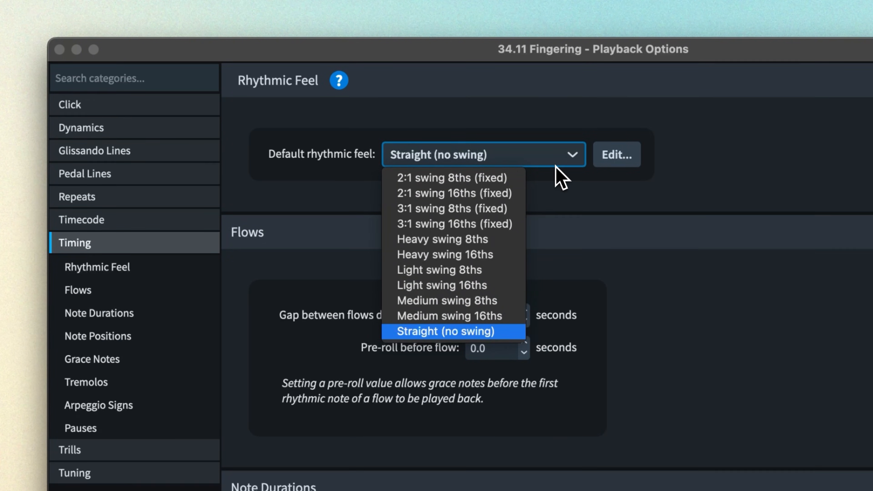
pyautogui.click(84, 173)
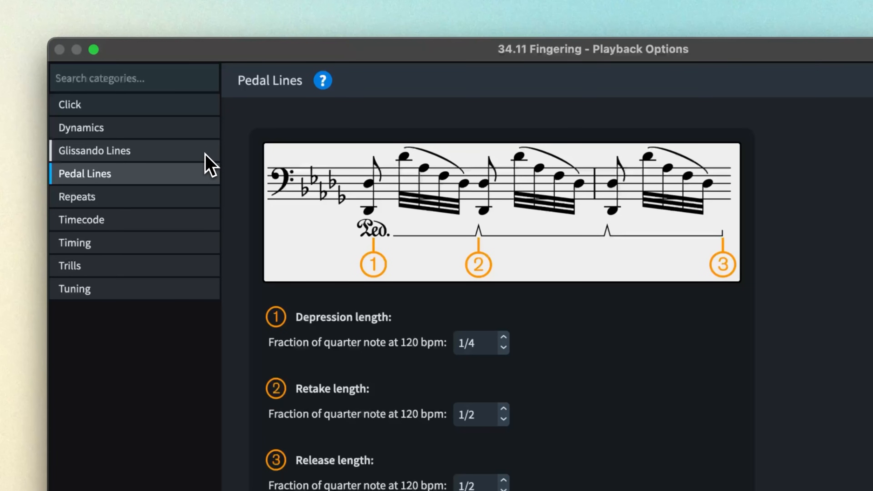
pyautogui.moveTo(209, 187)
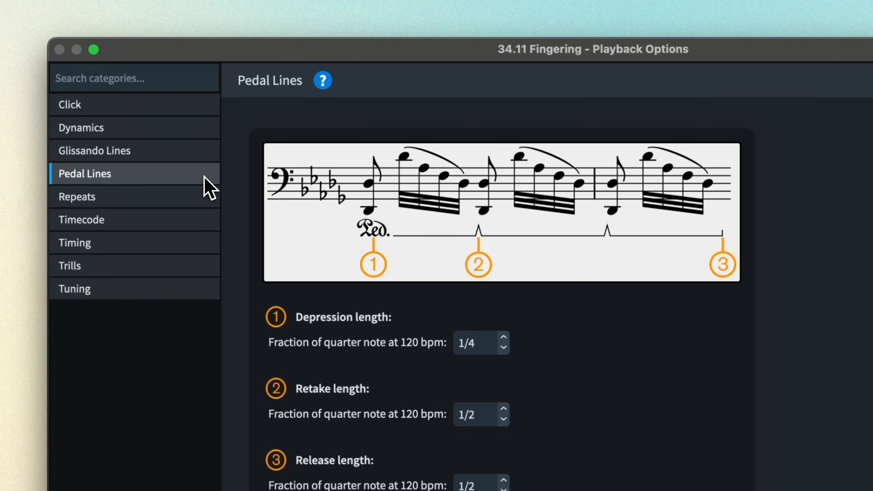
pyautogui.click(74, 266)
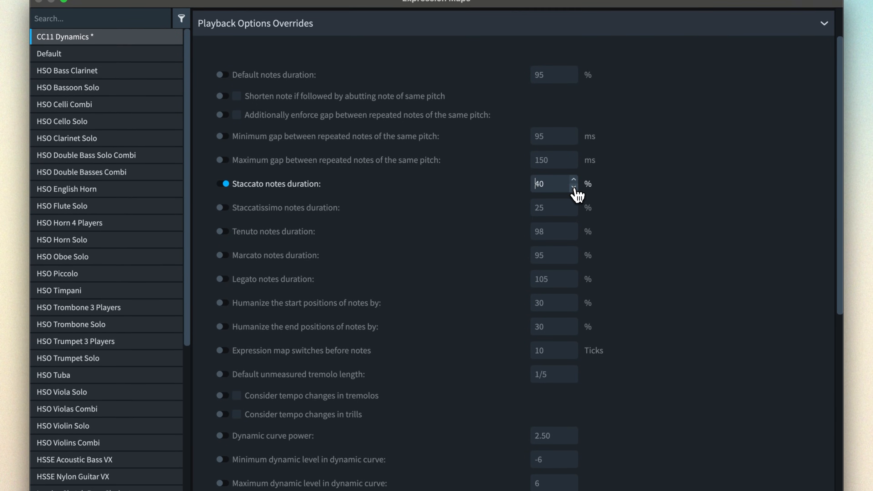
# Step: Scroll through the CC11 Dynamics map's Playback Options Overrides with staccato duration at 40%
pyautogui.scroll(-3)
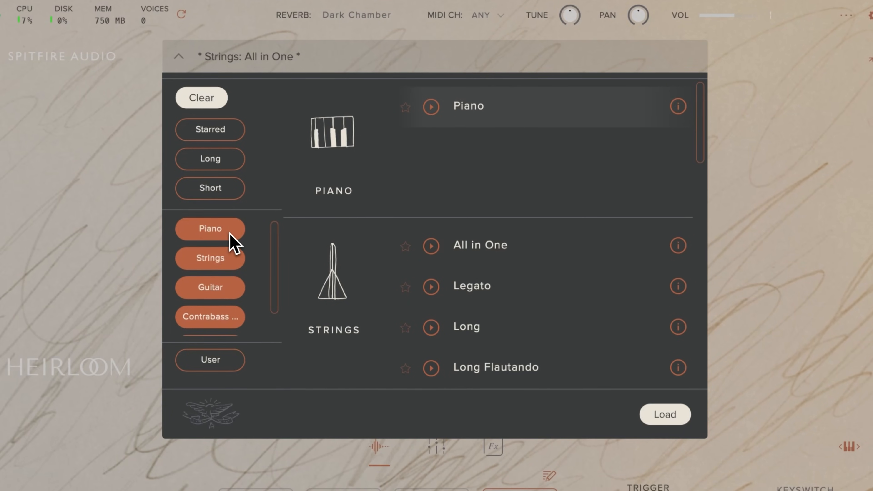
# Step: Filter Heirloom's preset browser to Guitar then Contrabass patches and load the chosen patch
pyautogui.click(210, 288)
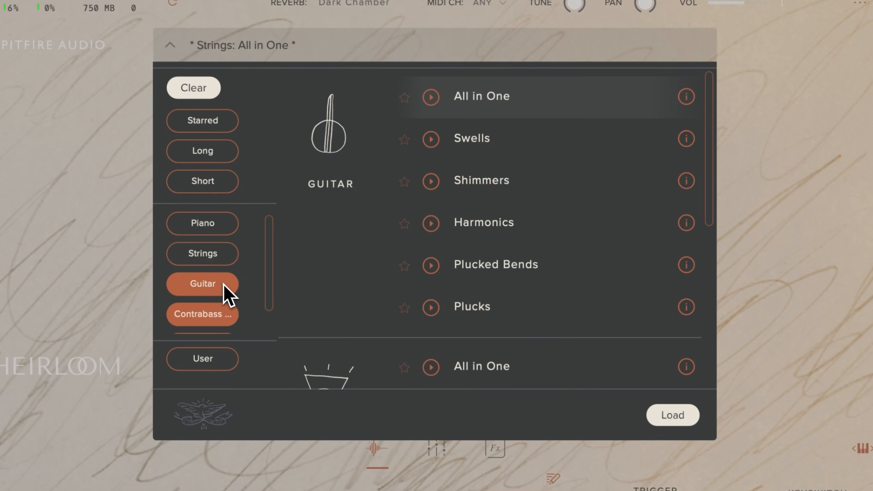
pyautogui.click(201, 315)
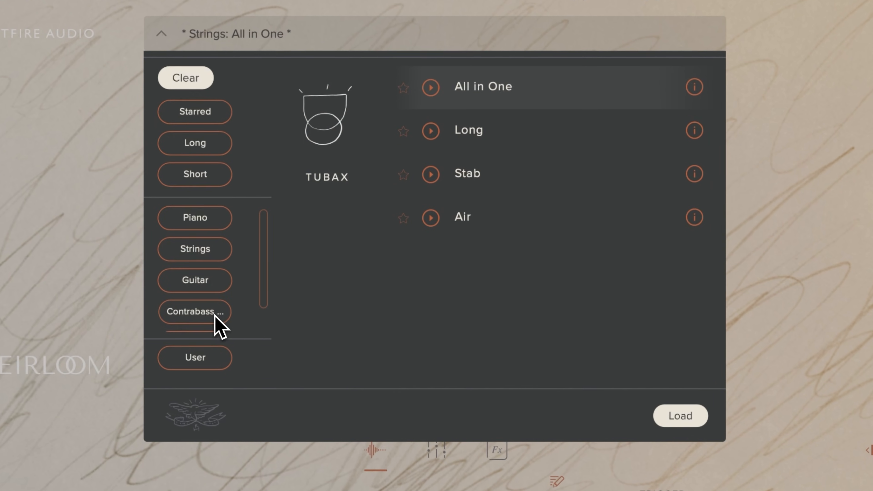
pyautogui.click(680, 415)
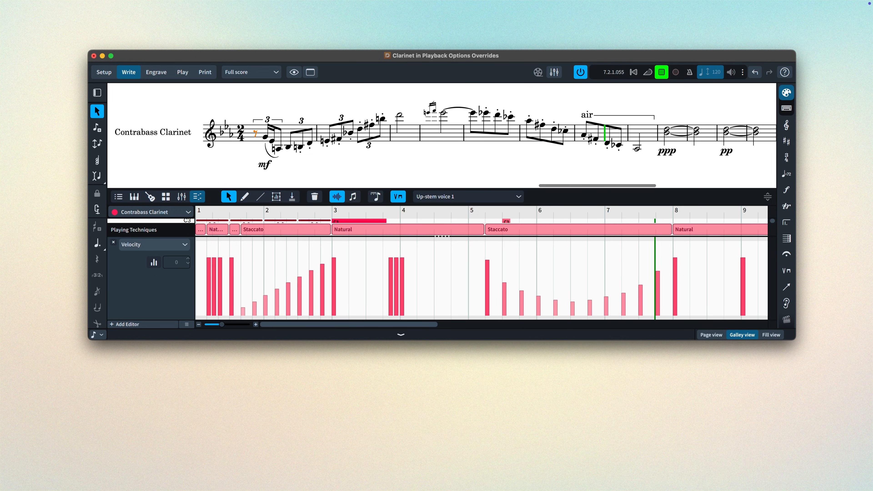
# Step: Switch to Play mode and open the SA Heirloom Wind expression map for editing
pyautogui.click(182, 72)
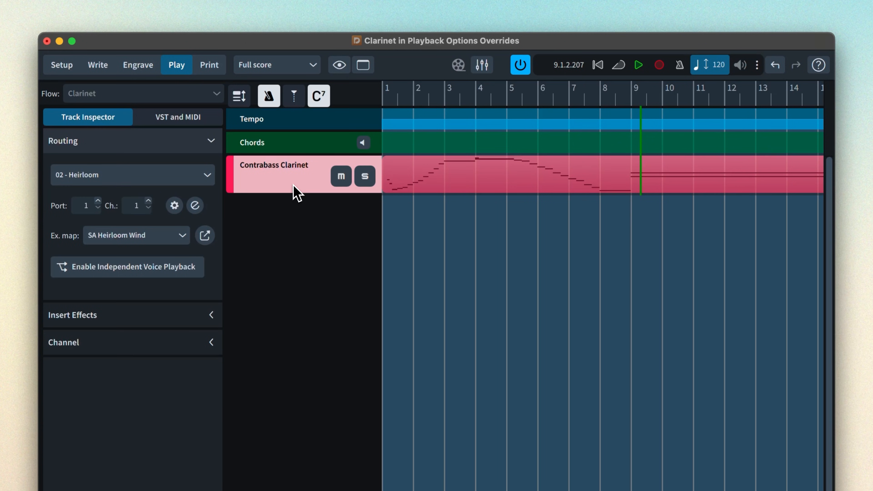
pyautogui.click(205, 236)
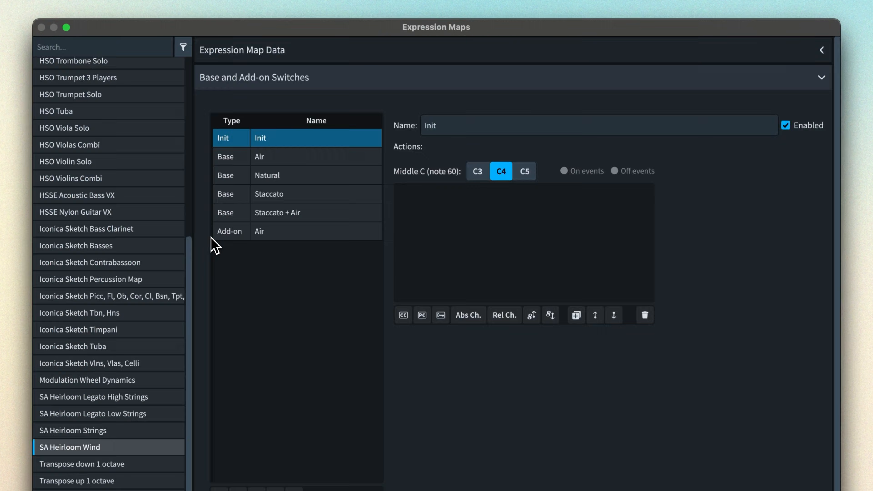
pyautogui.click(827, 77)
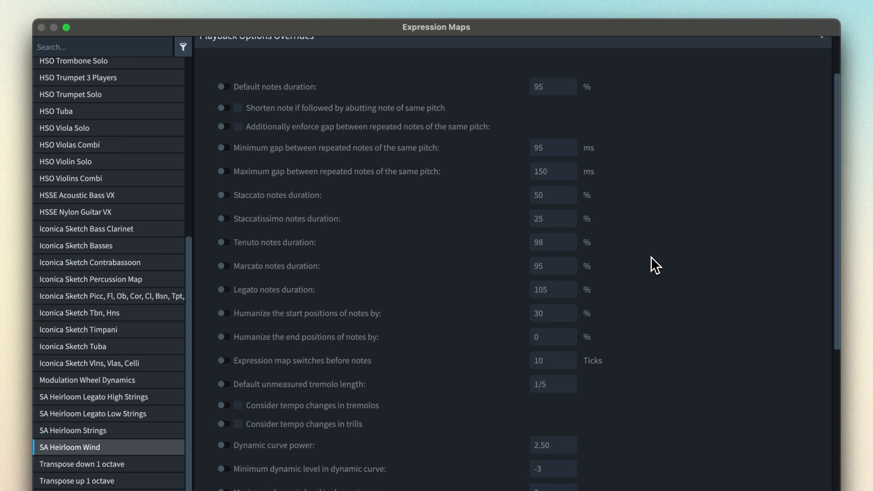
pyautogui.scroll(-3)
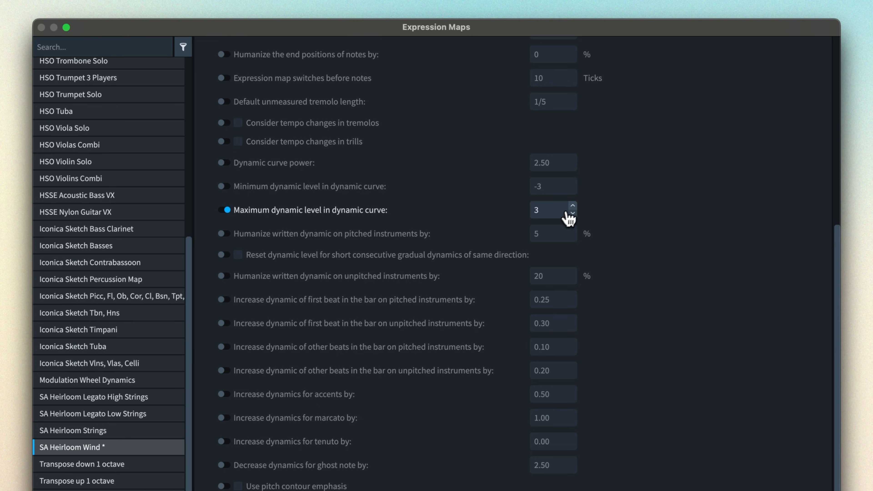
pyautogui.click(571, 206)
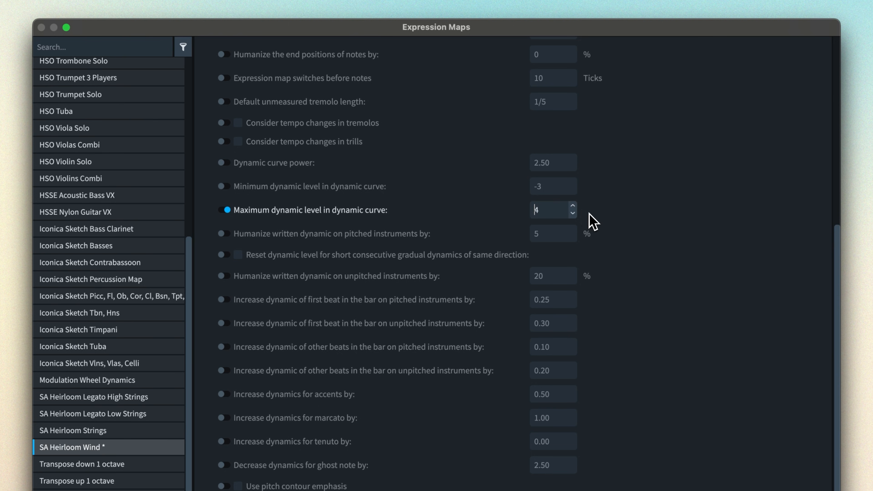
pyautogui.scroll(-3)
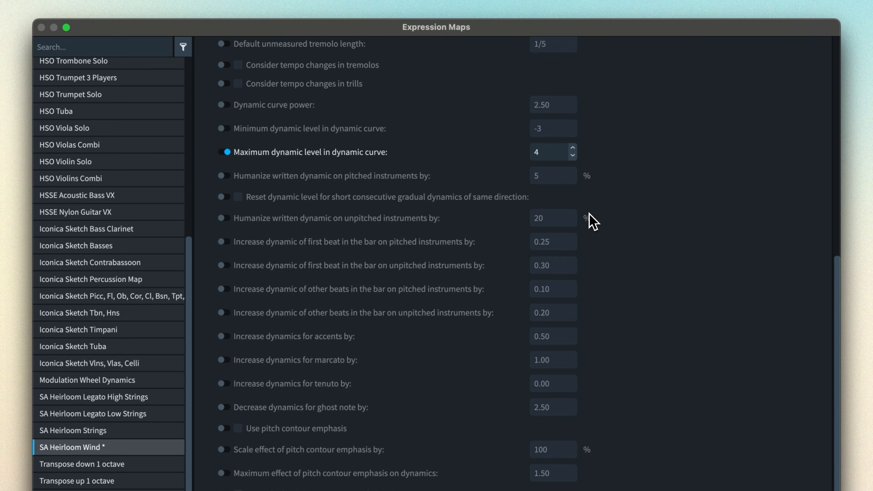
pyautogui.scroll(-3)
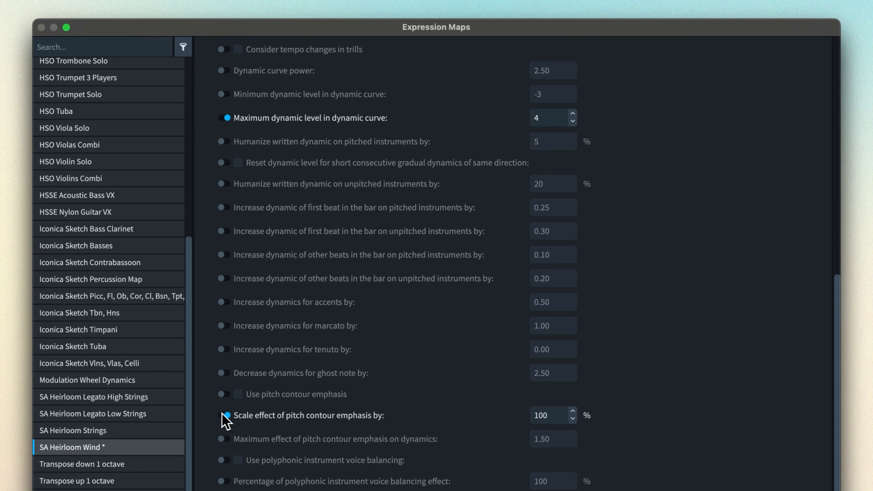
pyautogui.click(573, 420)
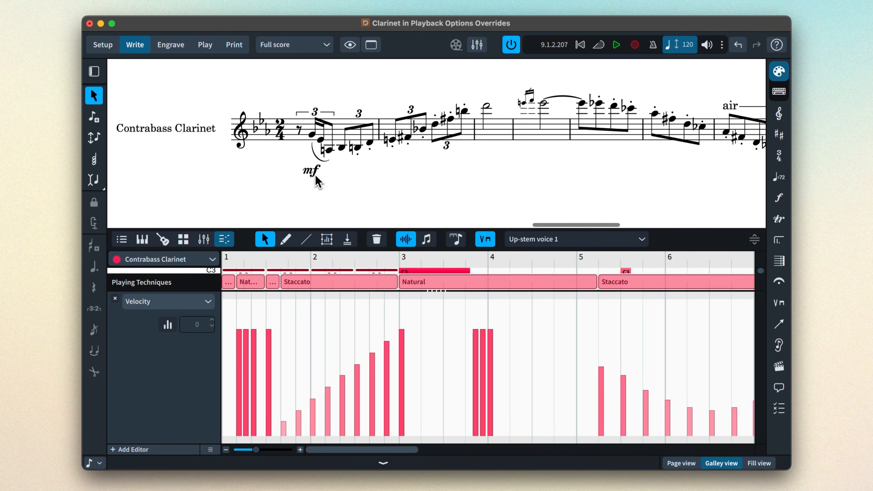
pyautogui.click(313, 171)
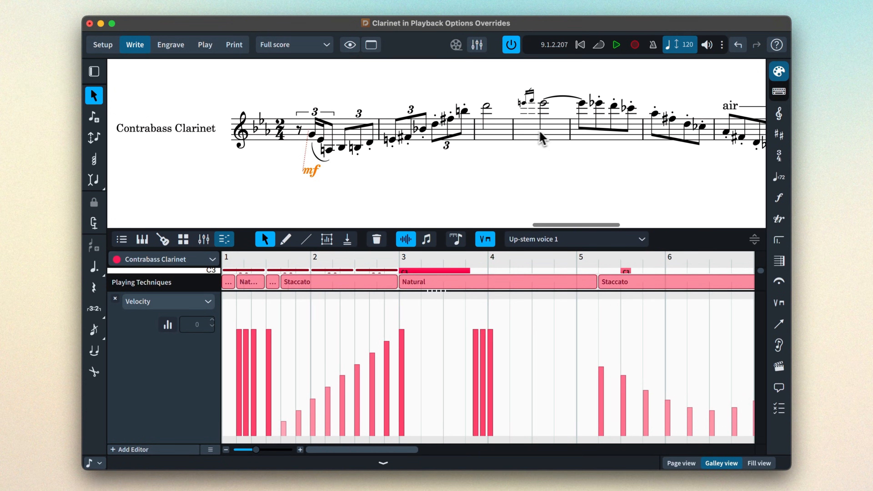
pyautogui.click(617, 44)
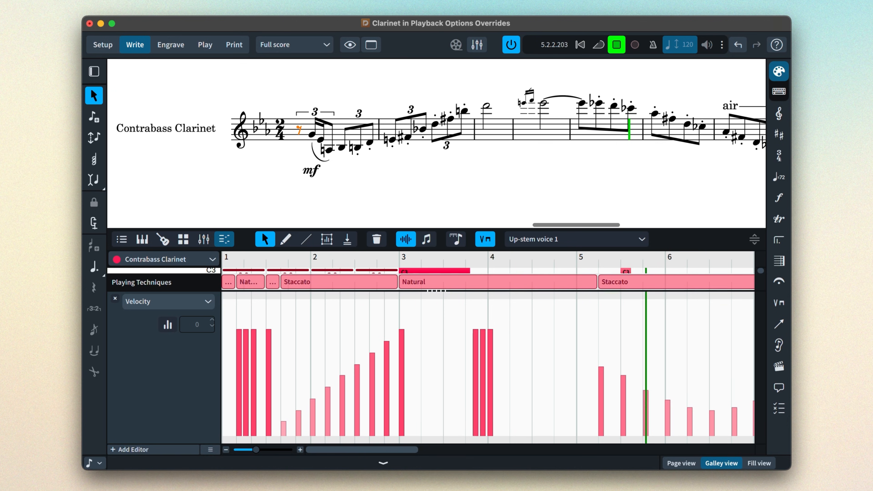
pyautogui.click(616, 45)
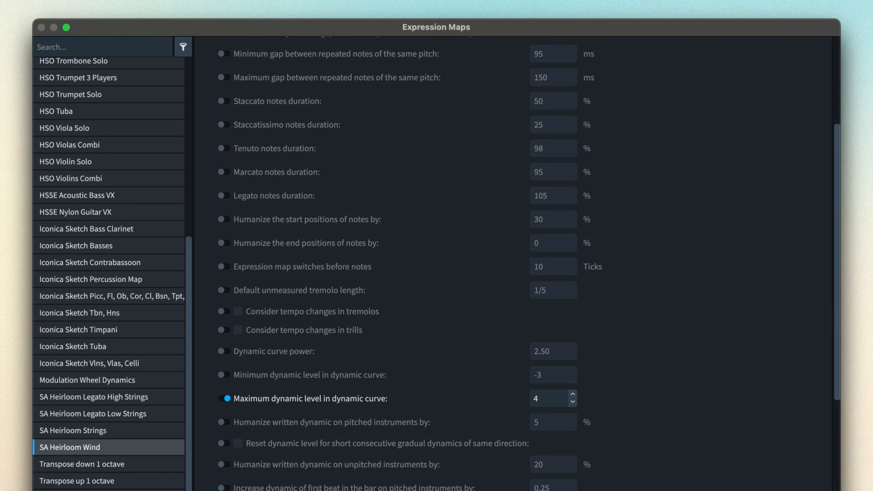
pyautogui.scroll(-3)
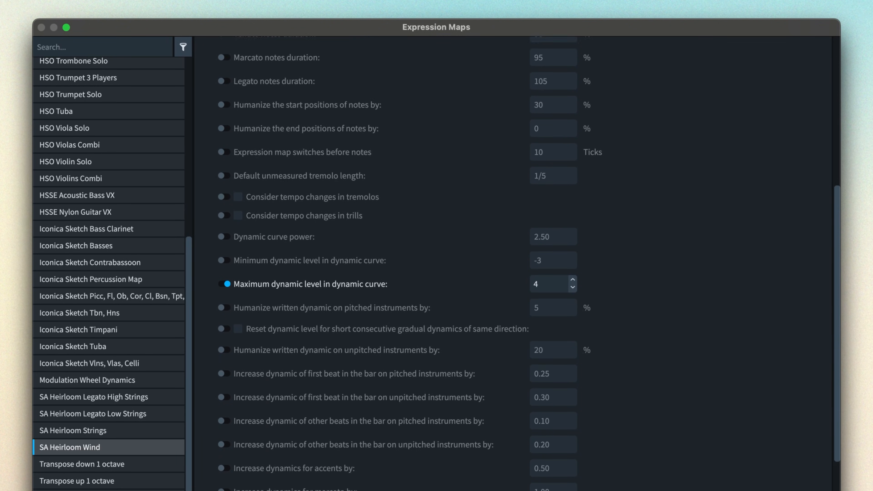
pyautogui.click(111, 295)
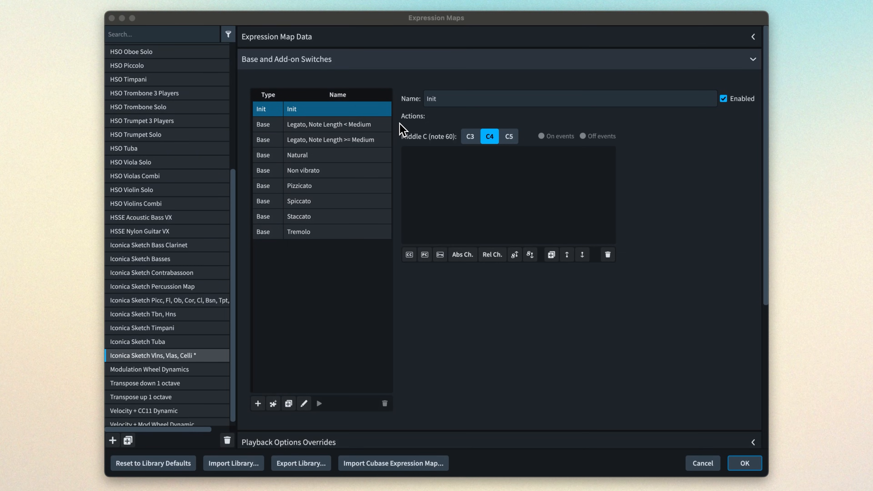
pyautogui.moveTo(390, 127)
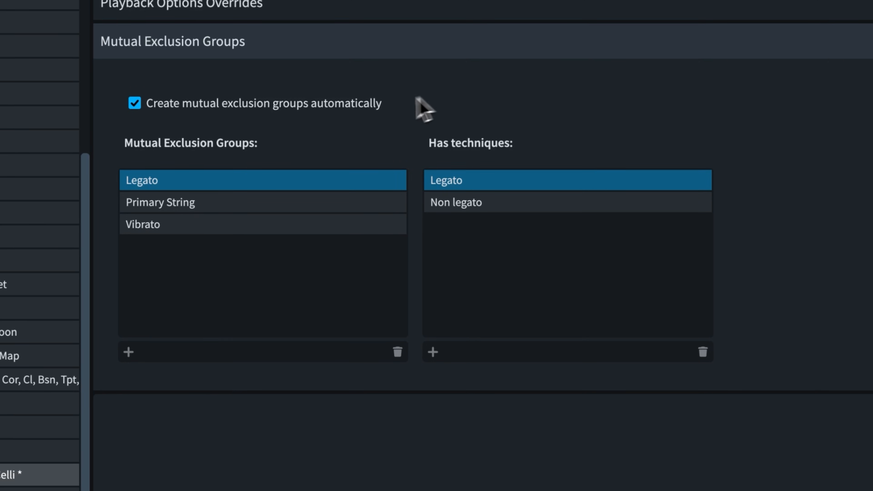
pyautogui.moveTo(167, 120)
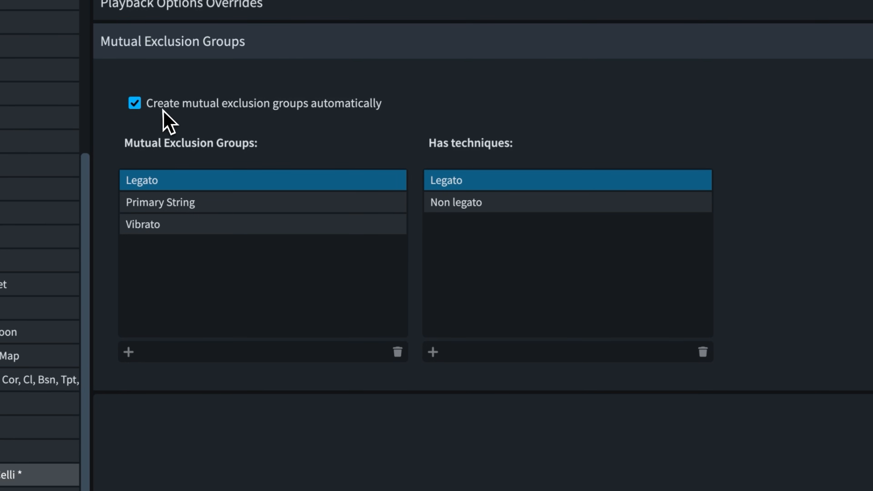
# Step: Turn off automatic mutual exclusion groups and inspect the Primary String and Vibrato groups' techniques
pyautogui.click(134, 103)
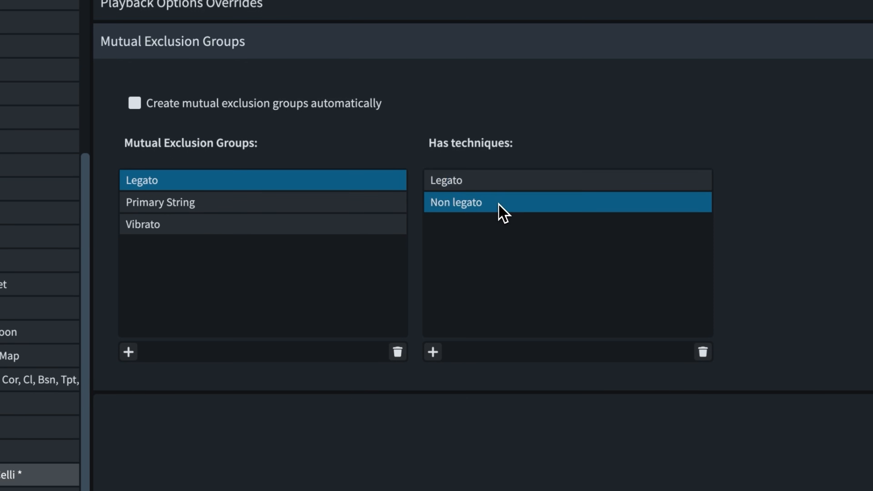
pyautogui.moveTo(481, 218)
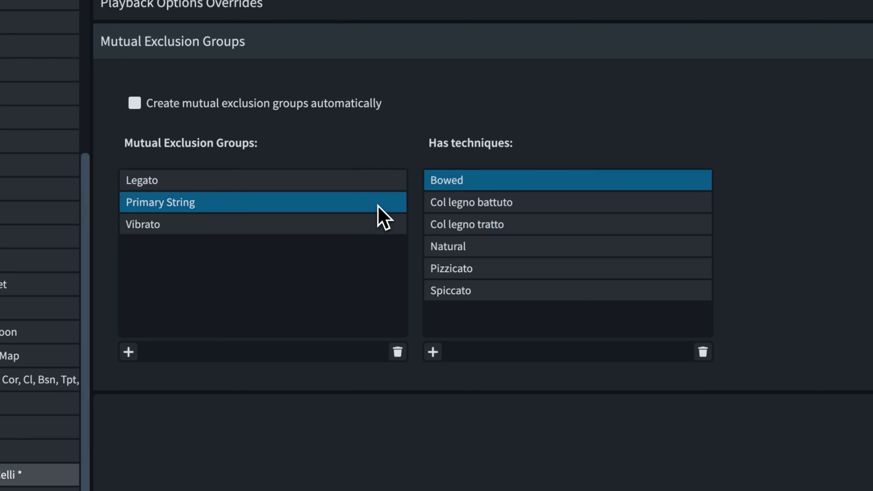
pyautogui.moveTo(582, 218)
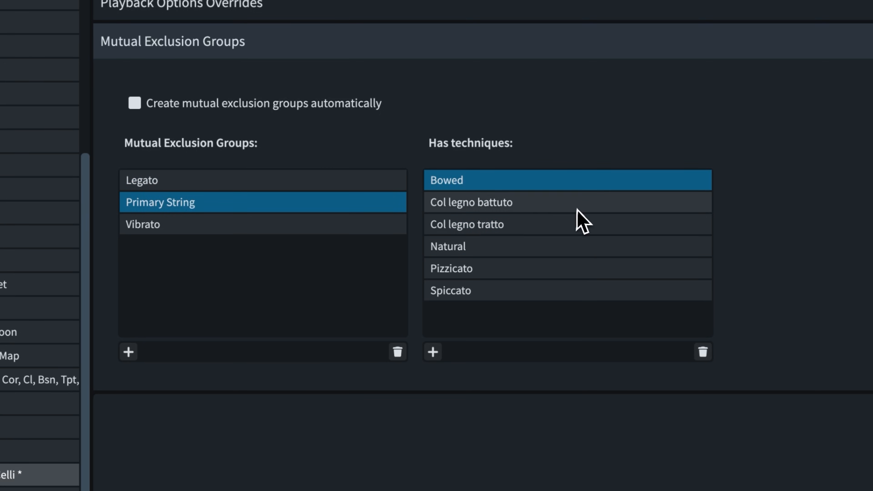
pyautogui.click(467, 224)
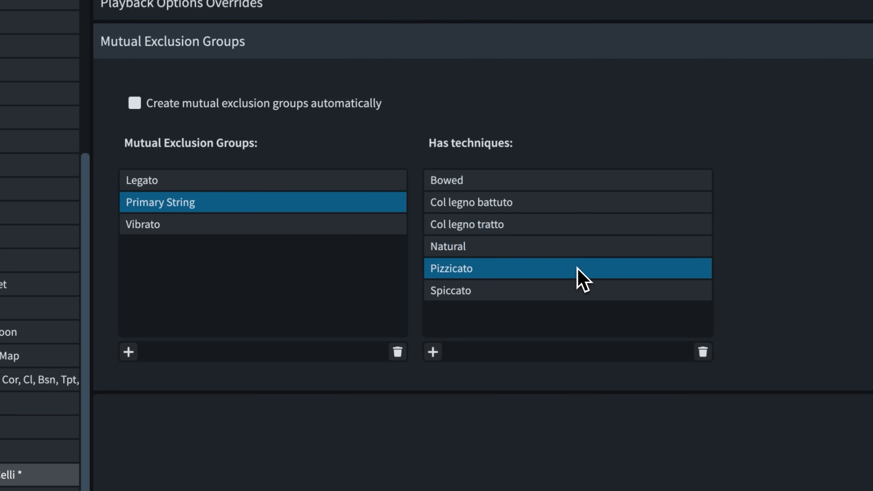
pyautogui.moveTo(583, 305)
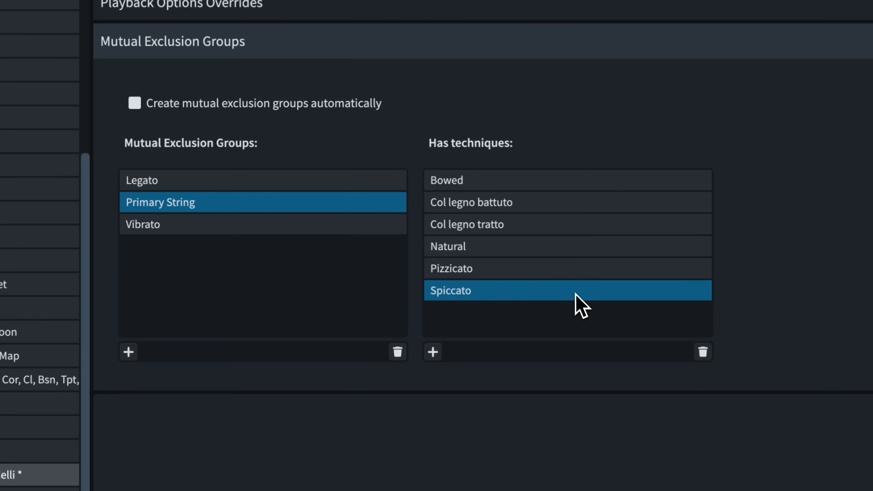
pyautogui.click(143, 223)
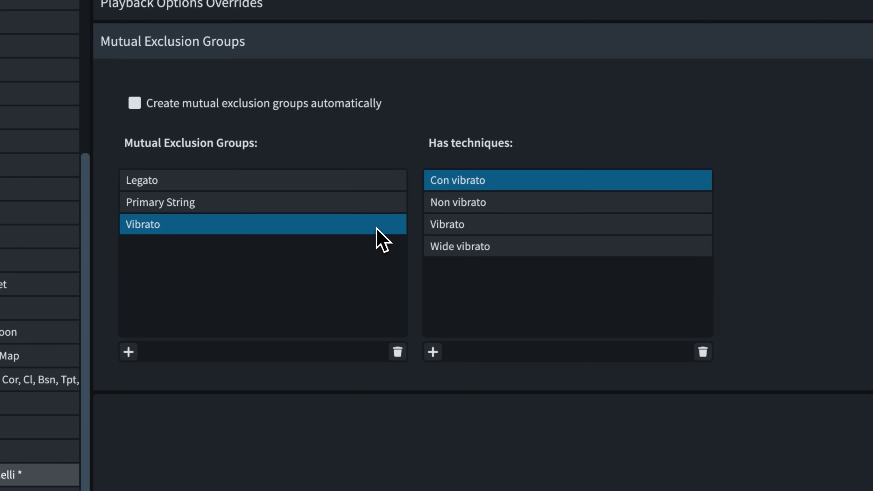
pyautogui.moveTo(527, 233)
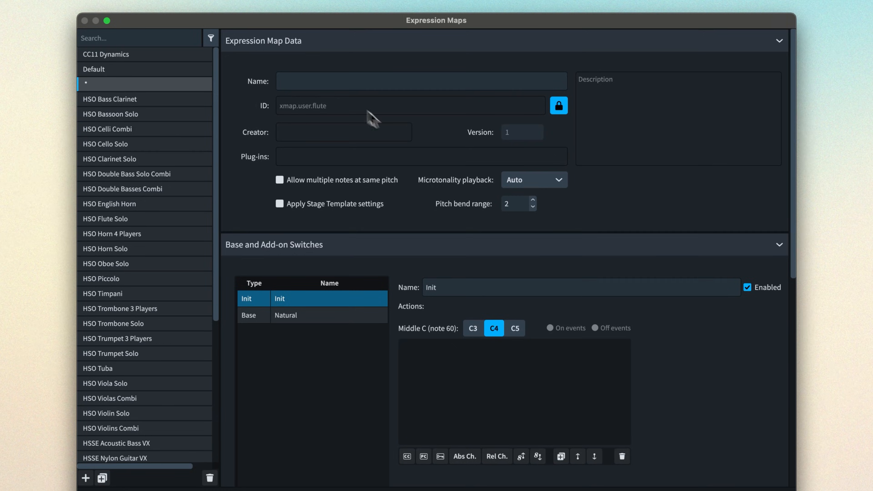
# Step: Name the new expression map 'Flute'
pyautogui.write('Flute')
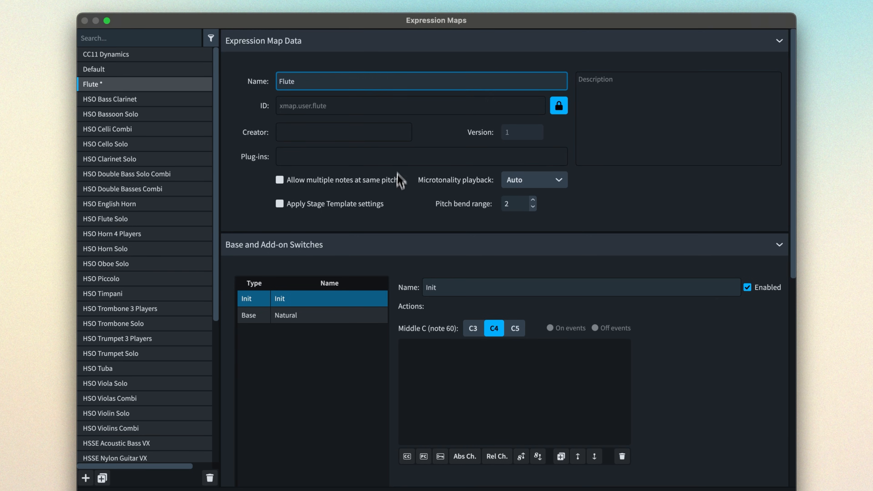
pyautogui.scroll(-3)
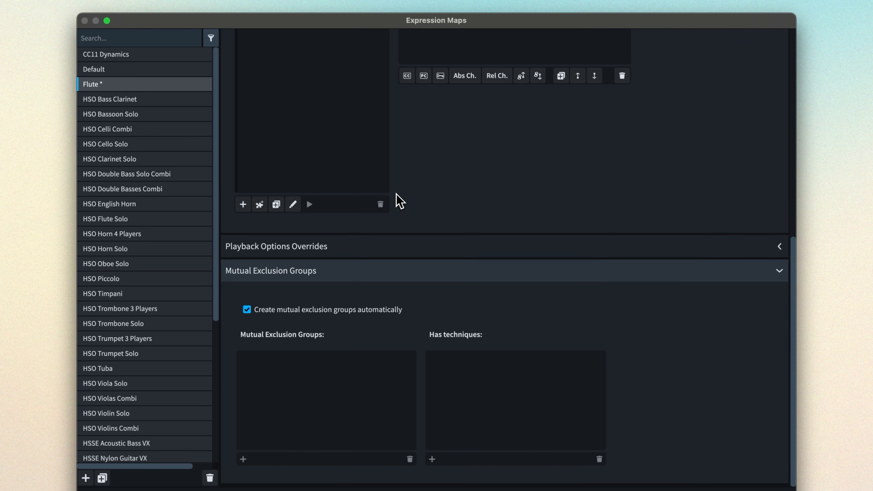
pyautogui.scroll(-3)
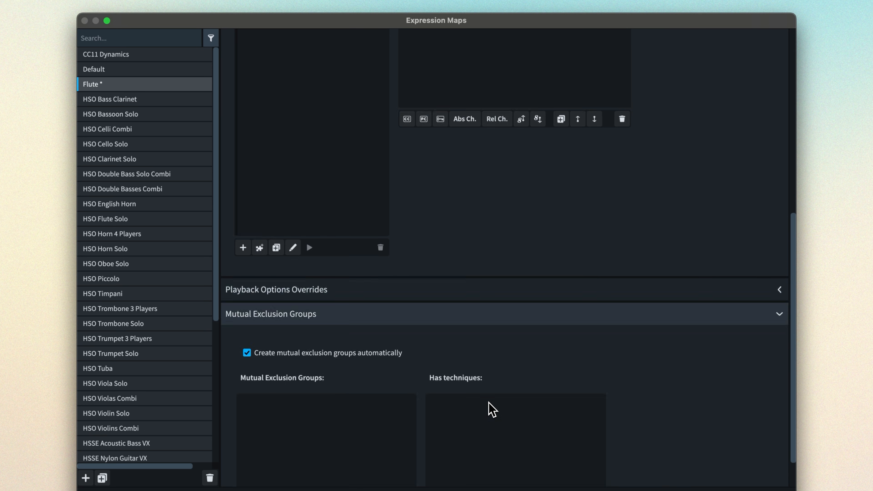
pyautogui.scroll(3)
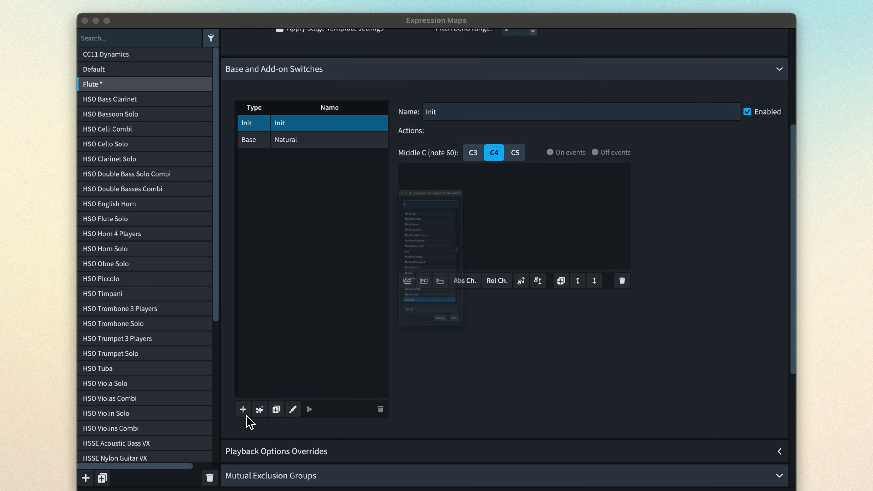
# Step: Add Legato and Vibrato base switches to the Flute map, auto-creating their exclusion groups
pyautogui.click(243, 410)
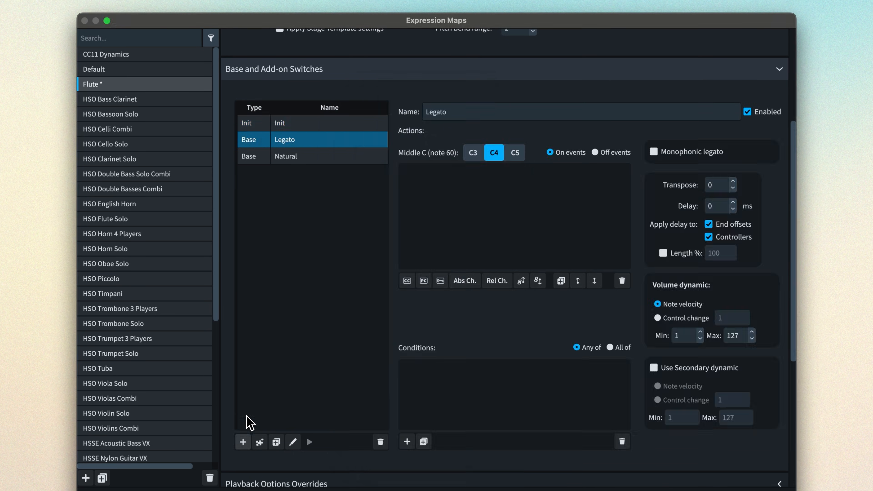
pyautogui.click(243, 442)
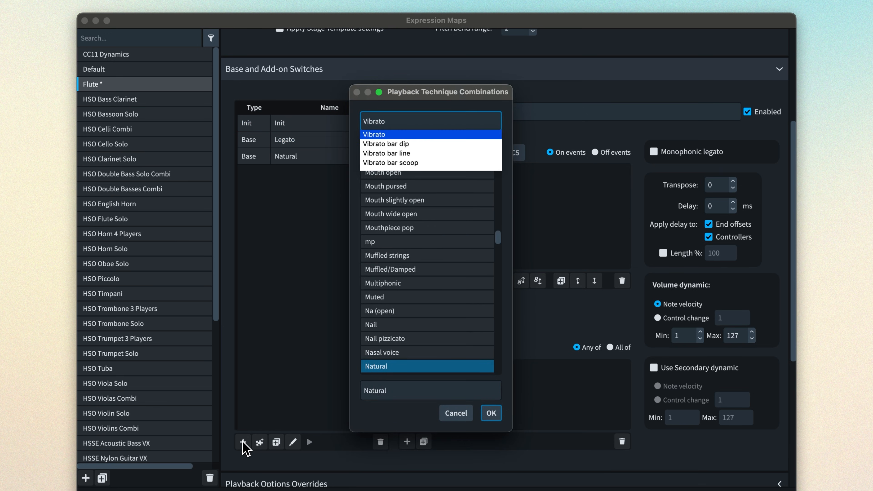
pyautogui.click(490, 413)
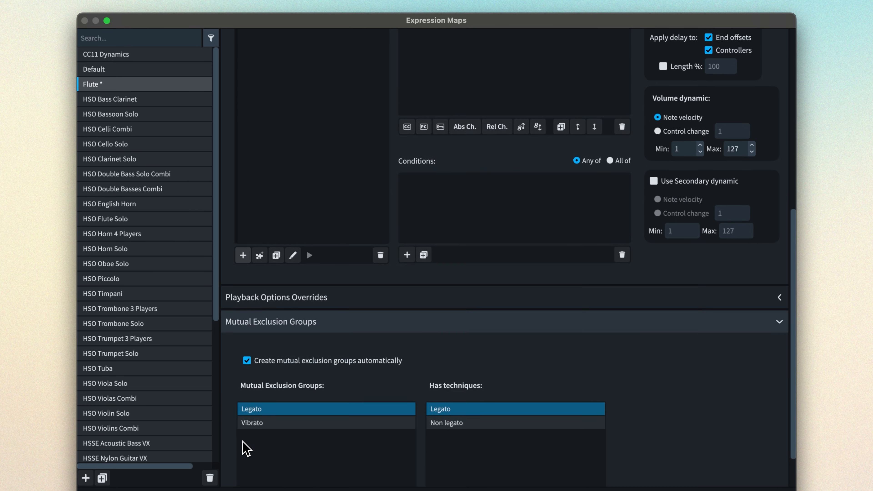
pyautogui.scroll(-3)
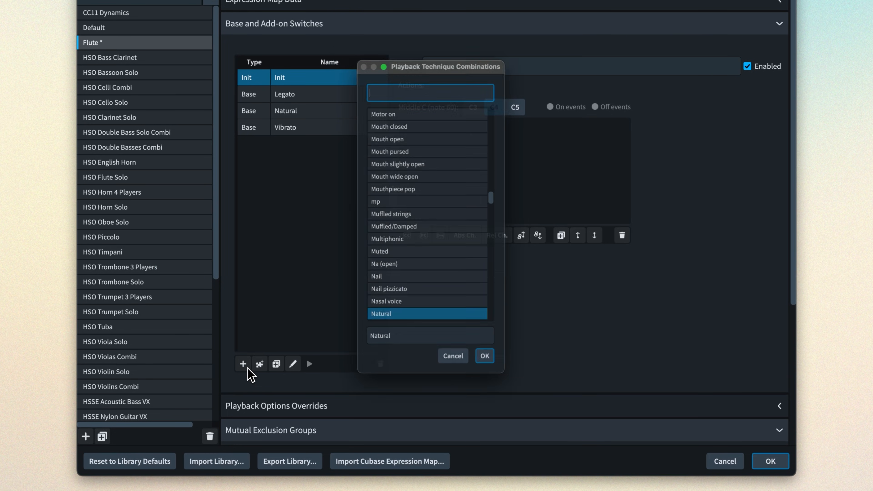
# Step: Add a Tongue ram switch and include it in the Flute map's Legato exclusion group
pyautogui.click(484, 356)
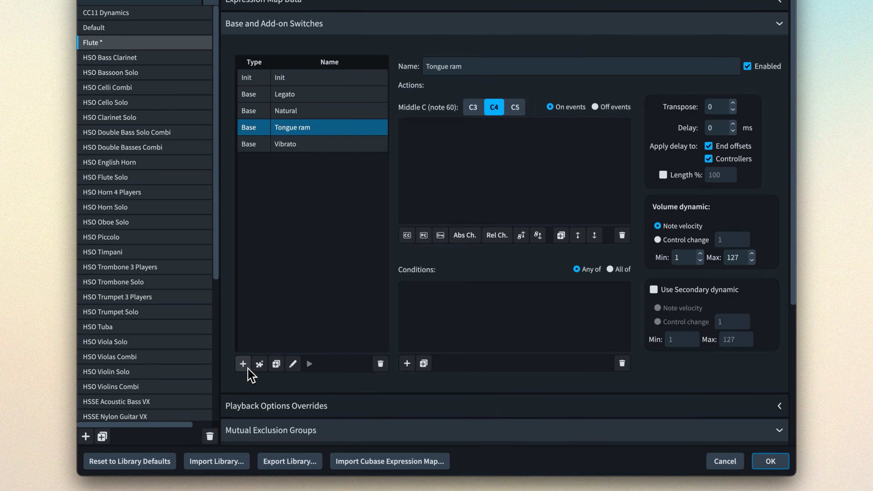
pyautogui.scroll(-3)
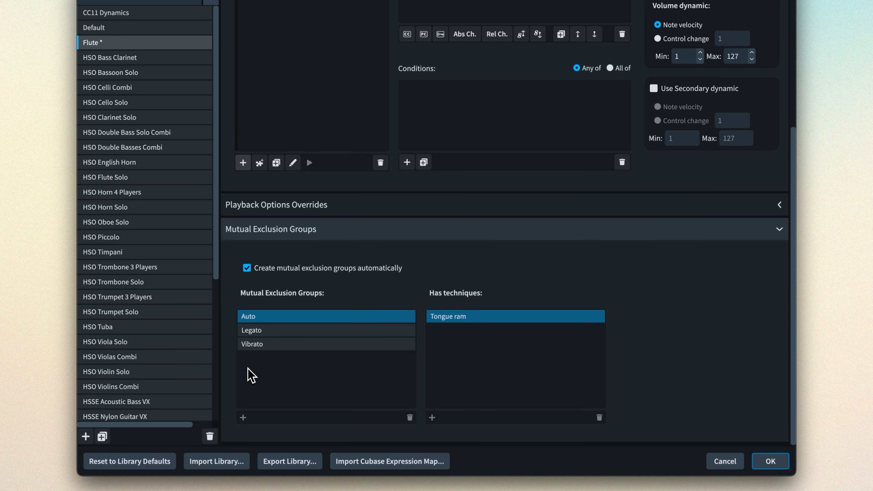
pyautogui.click(247, 268)
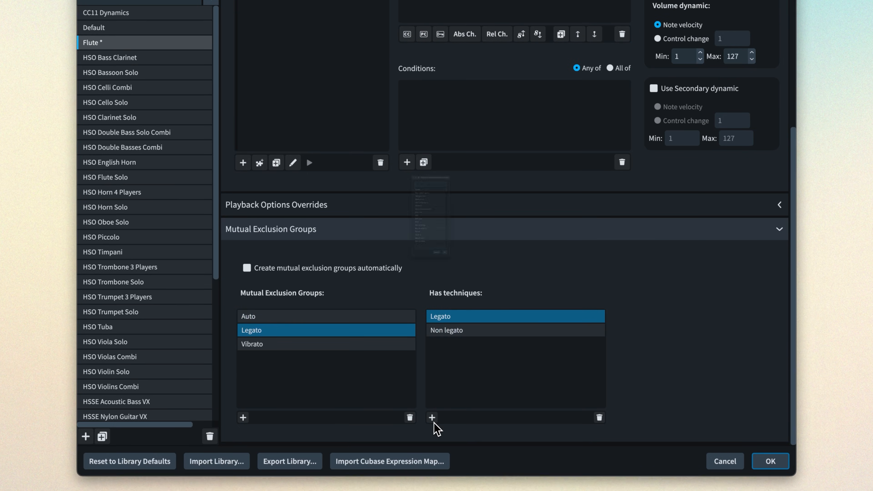
pyautogui.click(432, 418)
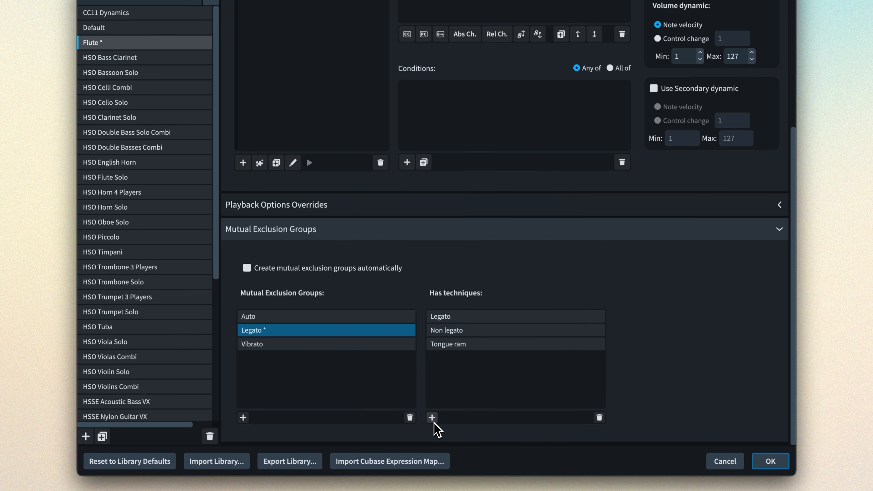
pyautogui.click(451, 345)
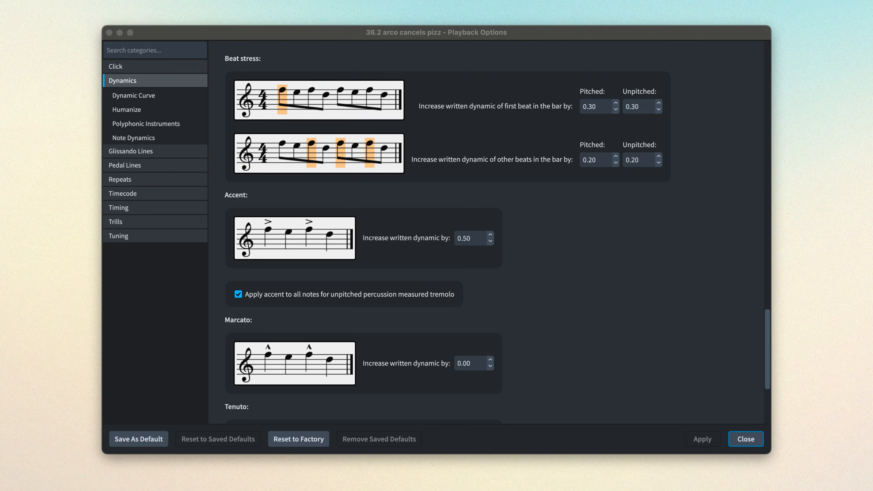
# Step: Close Playback Options and bring up the Mixer window
pyautogui.click(745, 439)
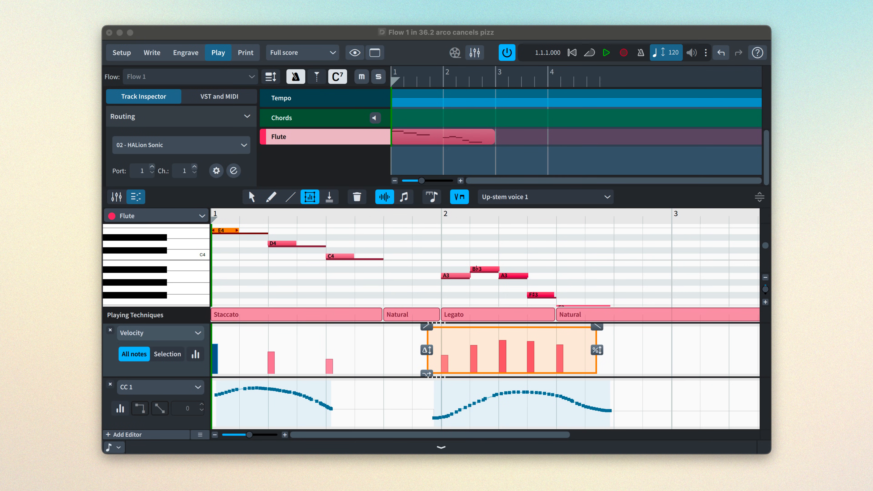
pyautogui.click(454, 52)
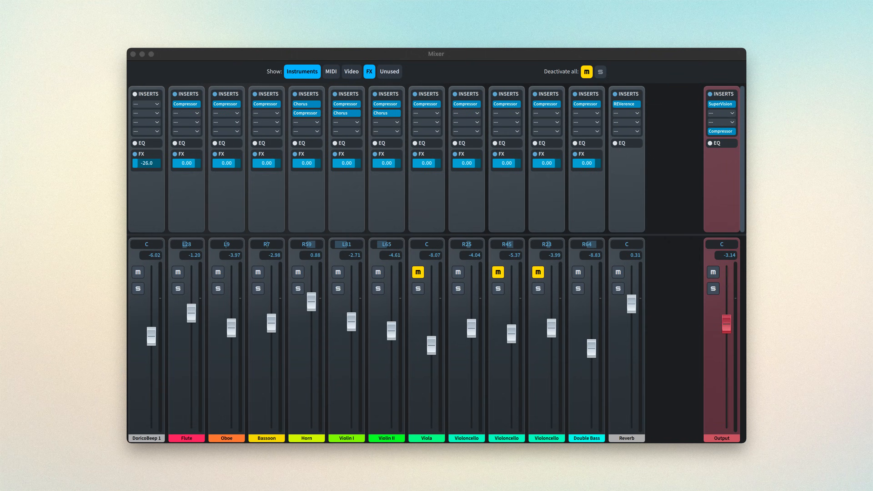